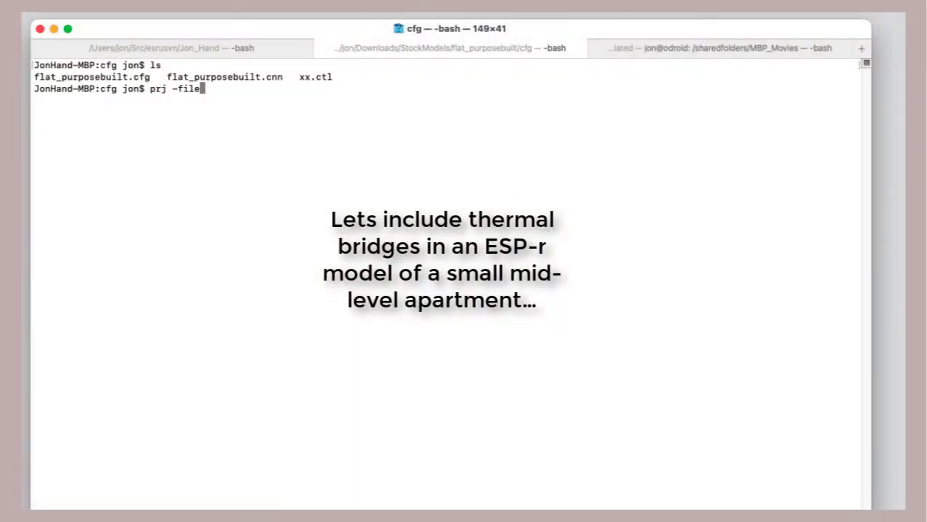
Run prj on flat_purposebuilt.cfg to open the purpose-built flat model.
double_click(92, 77)
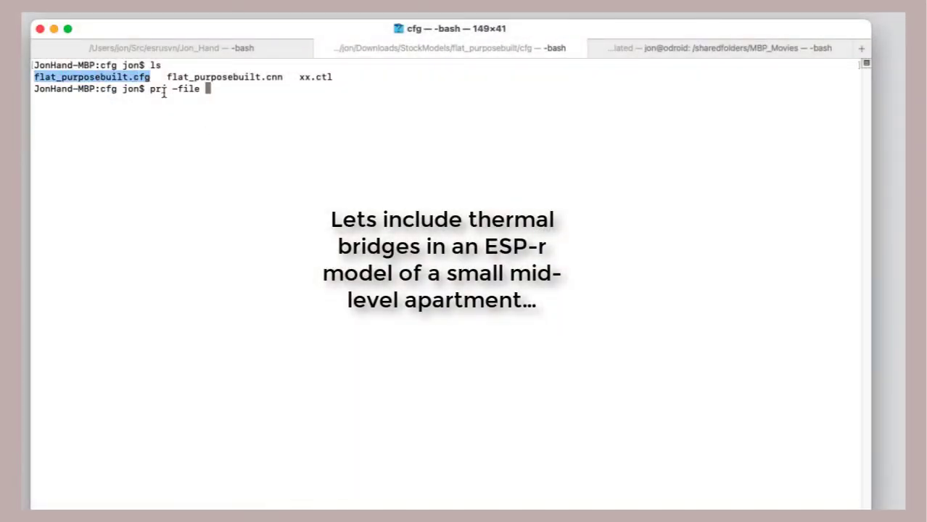
type("flat_purposebuilt.cfg")
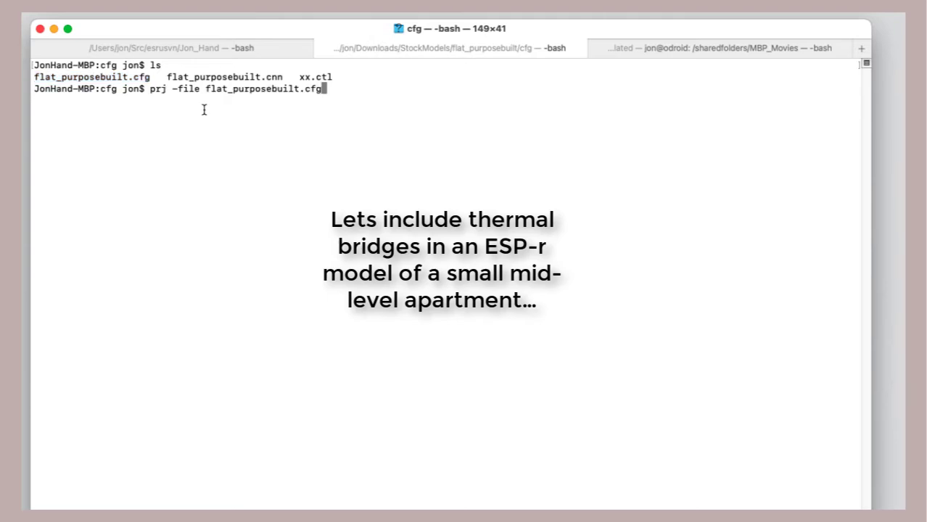
key("Return")
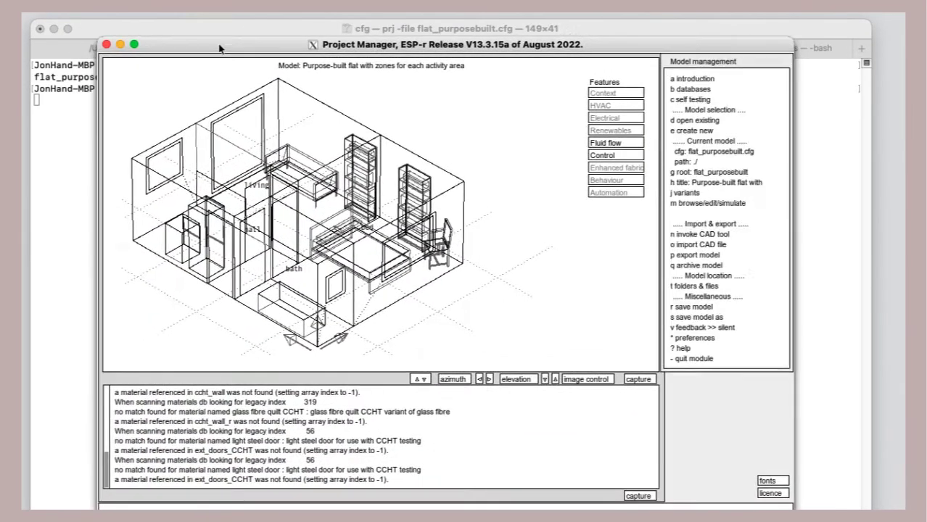
Navigate browse/edit/simulate > composition > geometry & attribution to list the bath, bed, hall and living zones.
left_click_drag(450, 44, 450, 24)
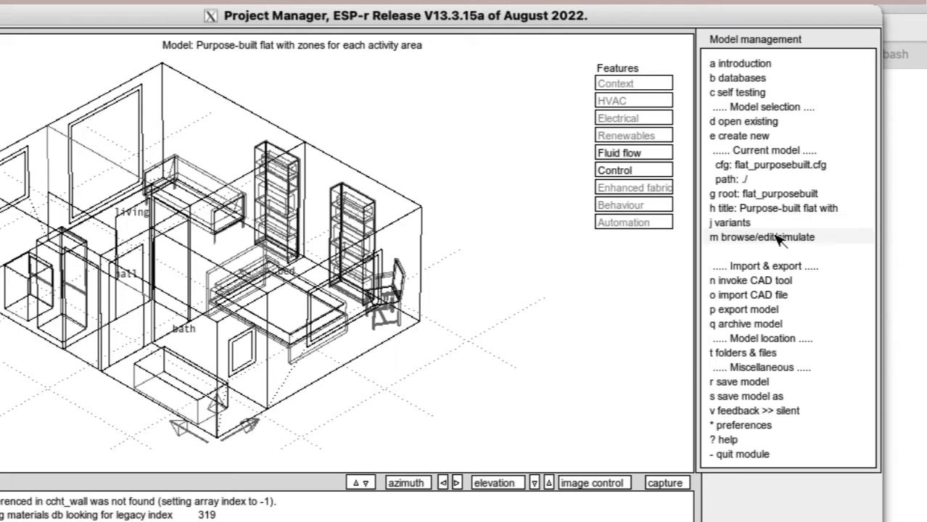
left_click(767, 237)
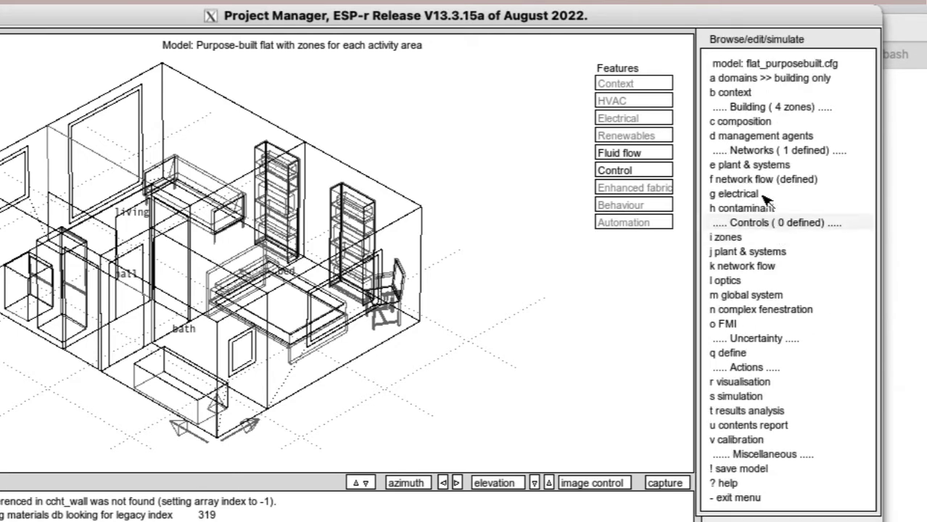
left_click(739, 121)
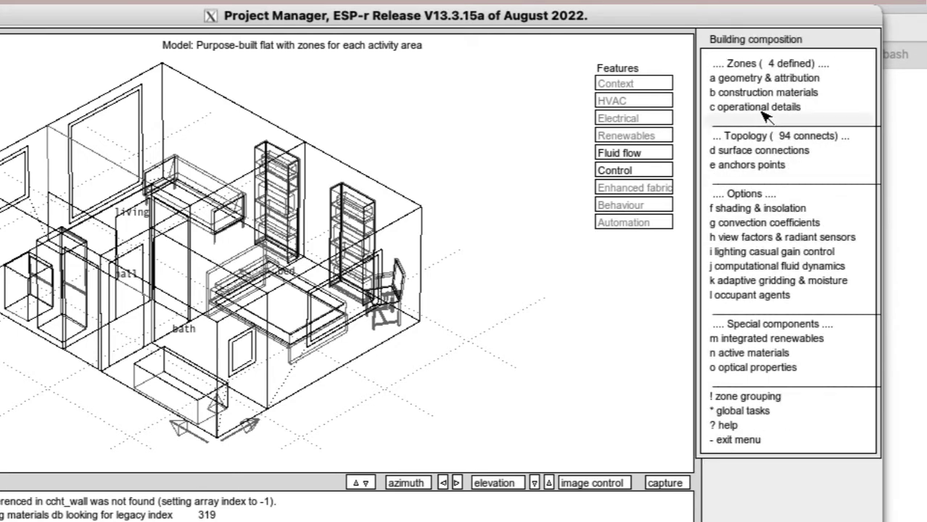
left_click(758, 78)
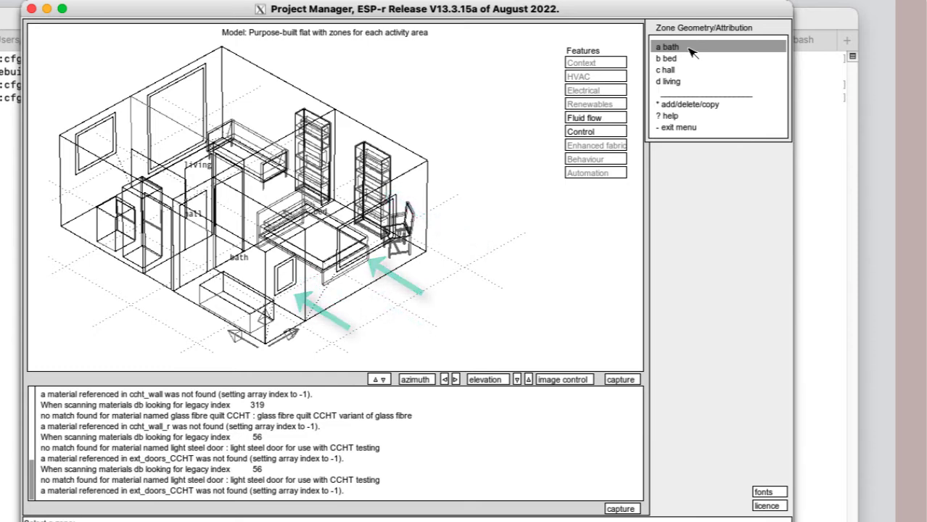
left_click(665, 47)
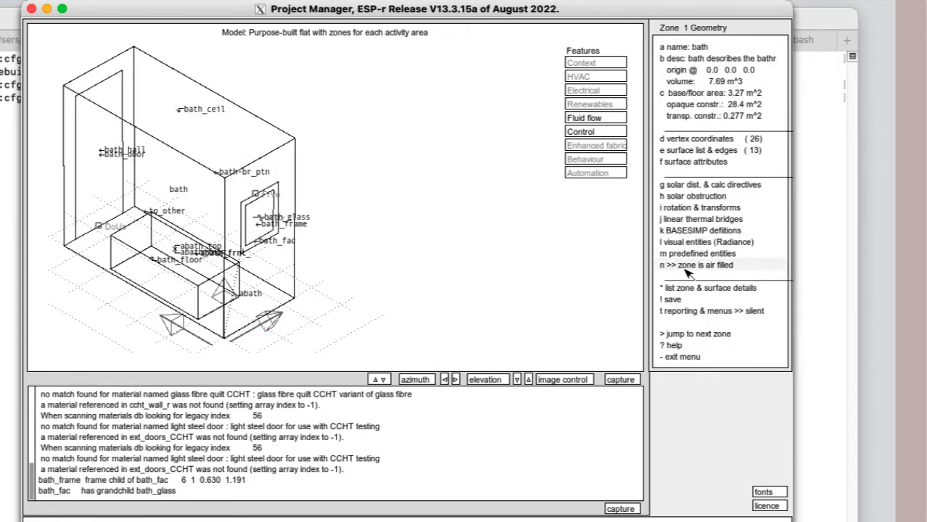
left_click(693, 334)
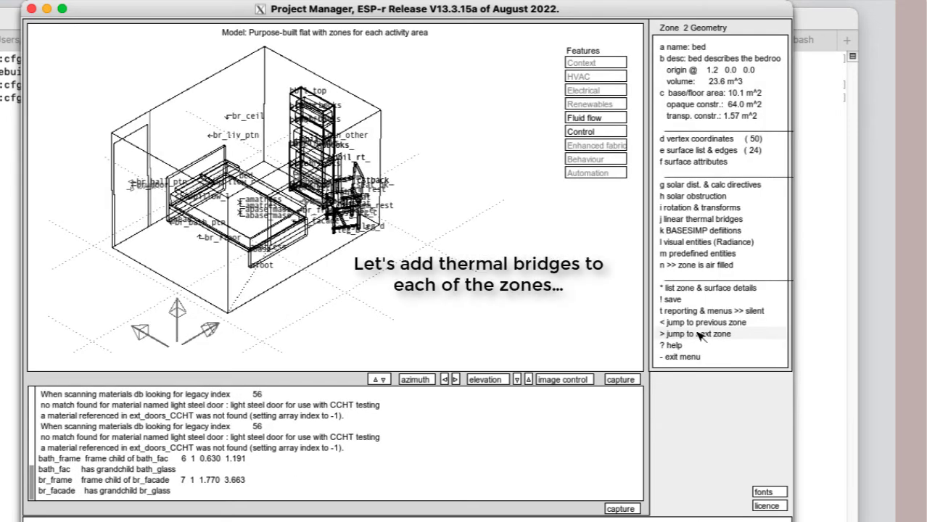
left_click(695, 334)
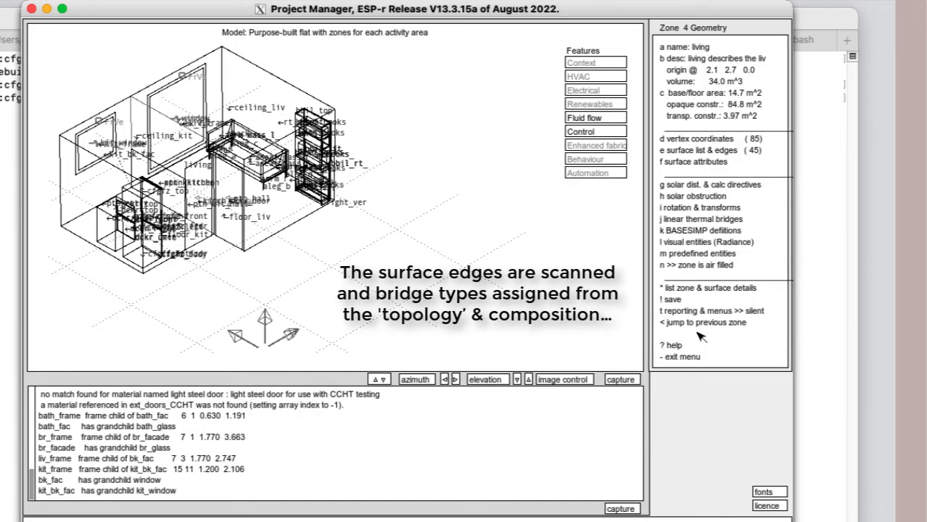
left_click(704, 322)
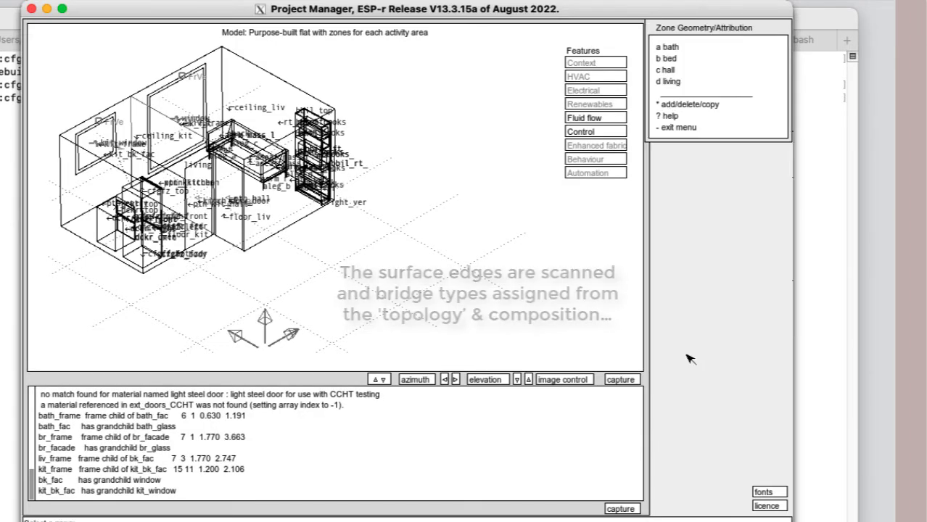
mouse_move(678, 50)
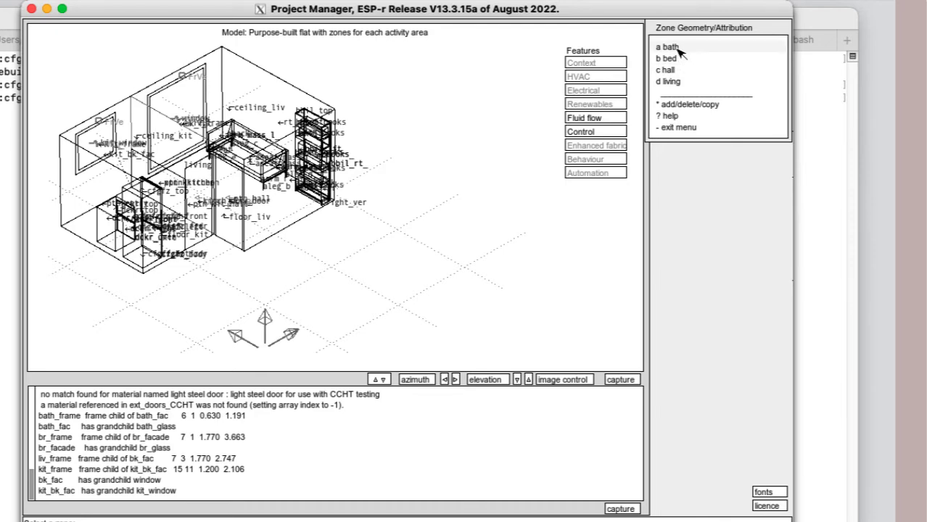
Assign linear thermal bridges to the bath zone, reporting about 1.01 W/K total psi-length losses.
left_click(665, 47)
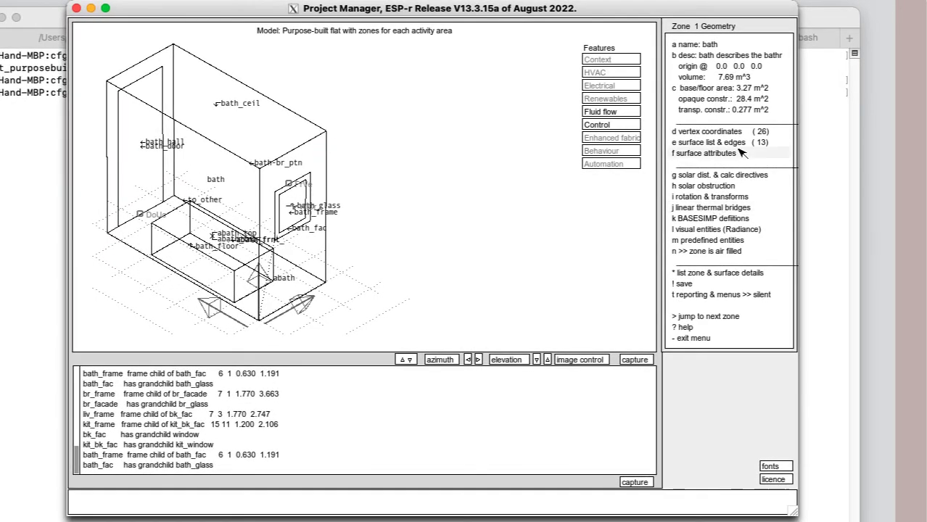
mouse_move(718, 209)
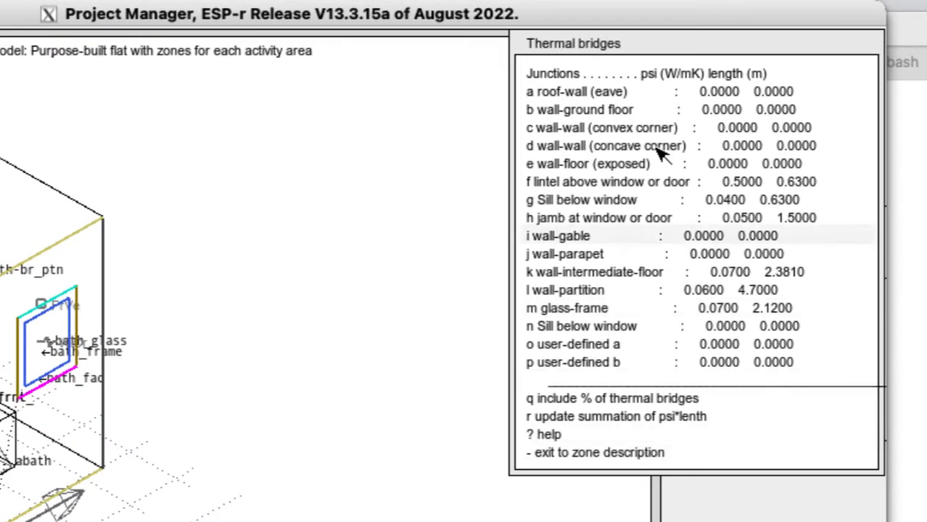
mouse_move(769, 188)
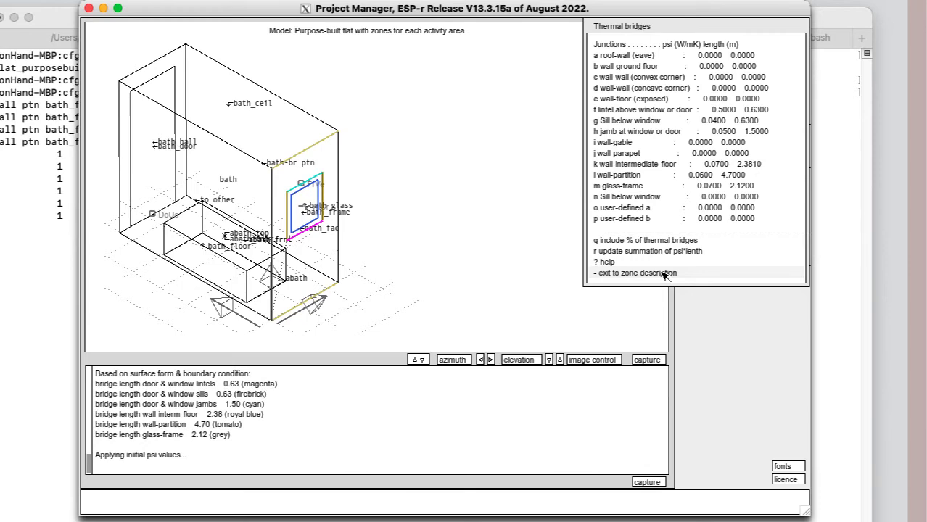
left_click(636, 273)
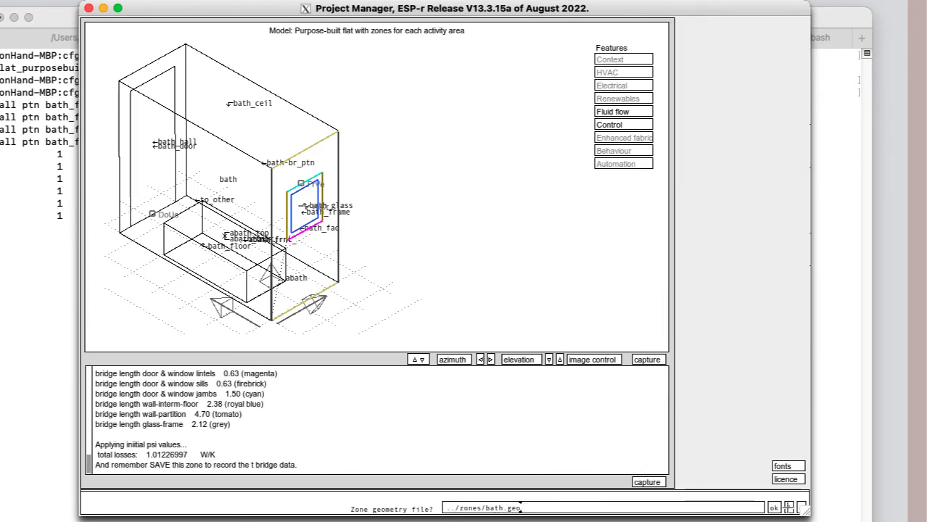
Confirm saving the bath zone geometry and connections files, then move to the next zone for its 2.23 W/K thermal bridges.
left_click(774, 508)
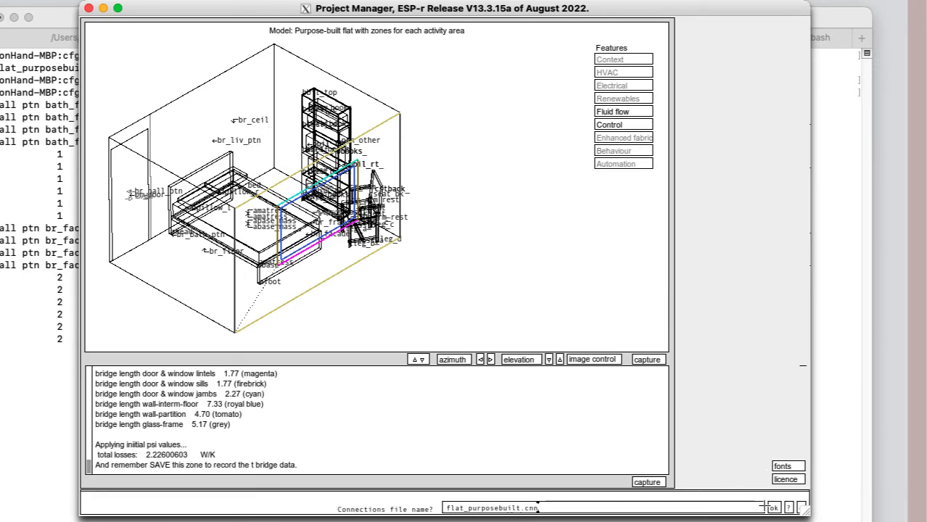
left_click(773, 507)
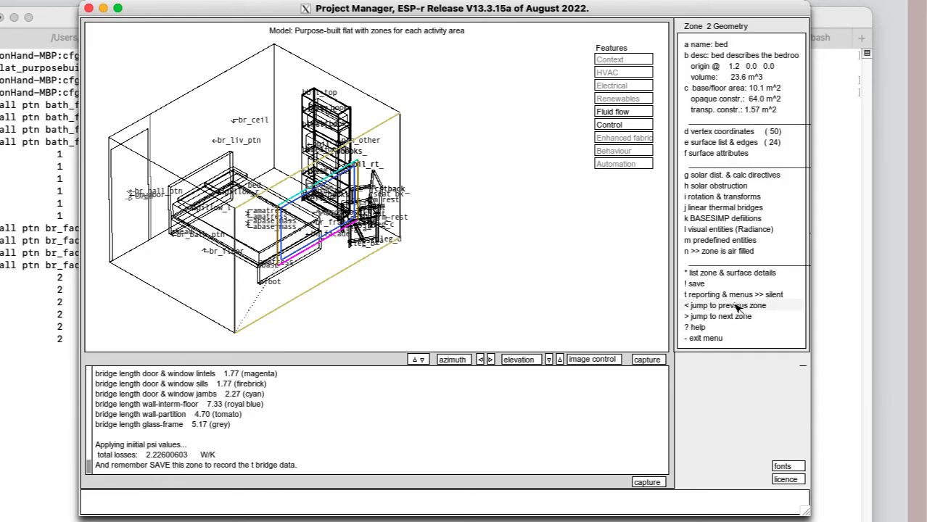
left_click(718, 316)
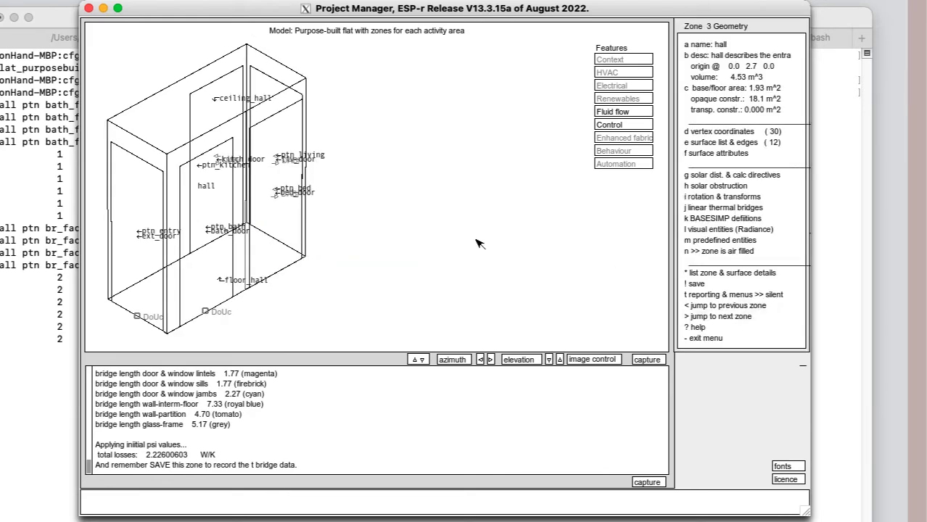
mouse_move(713, 323)
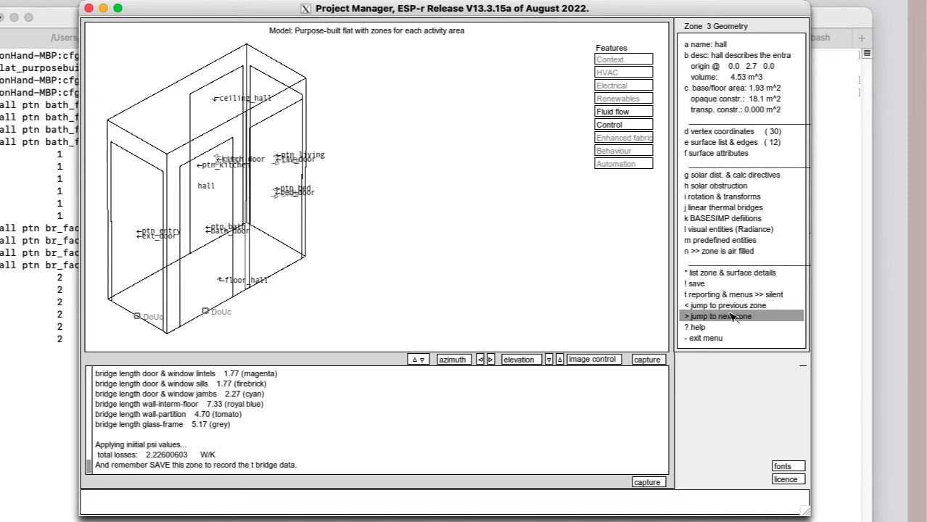
Give the living zone thermal bridges totalling about 3.70 W/K and save it, overwriting the existing file.
left_click(718, 316)
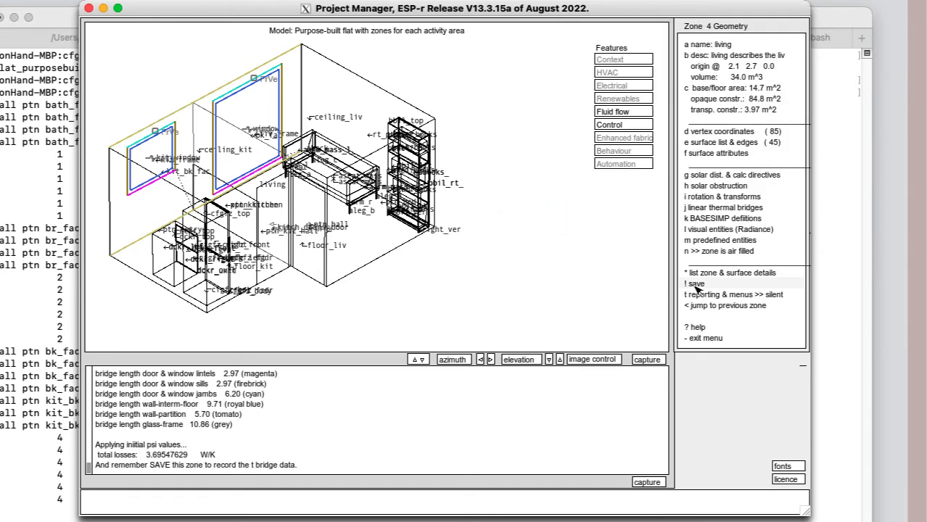
mouse_move(392, 407)
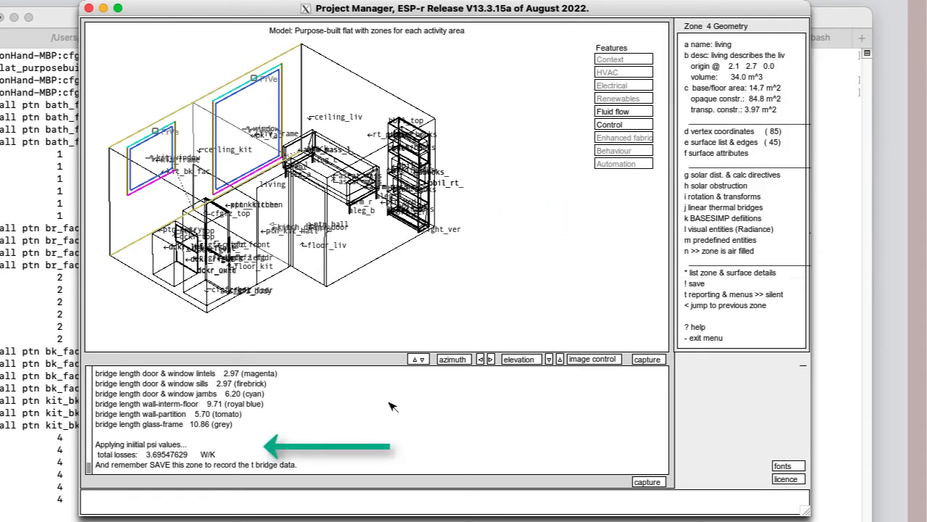
mouse_move(196, 463)
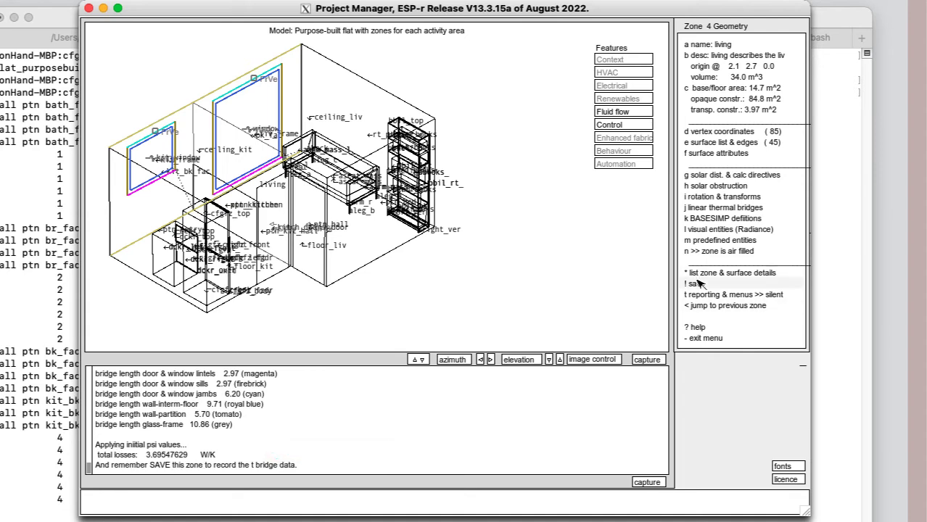
left_click(694, 284)
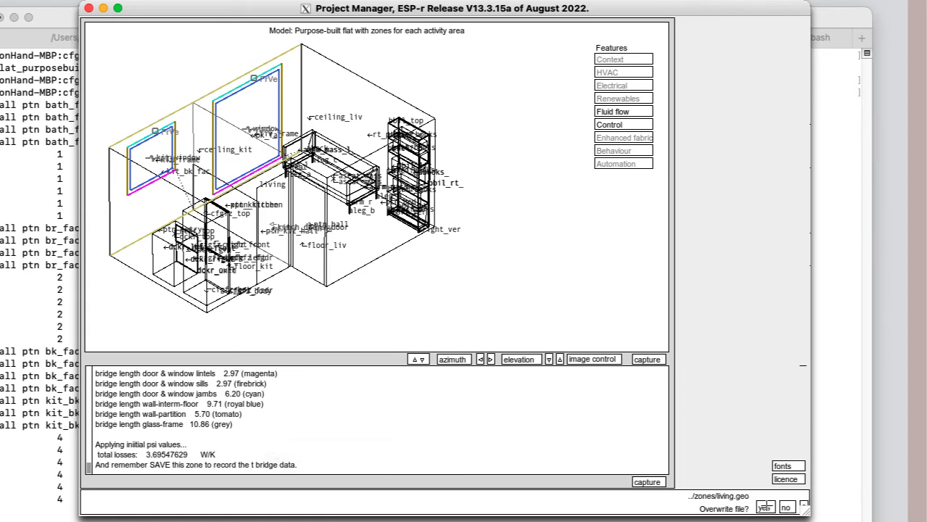
left_click(765, 507)
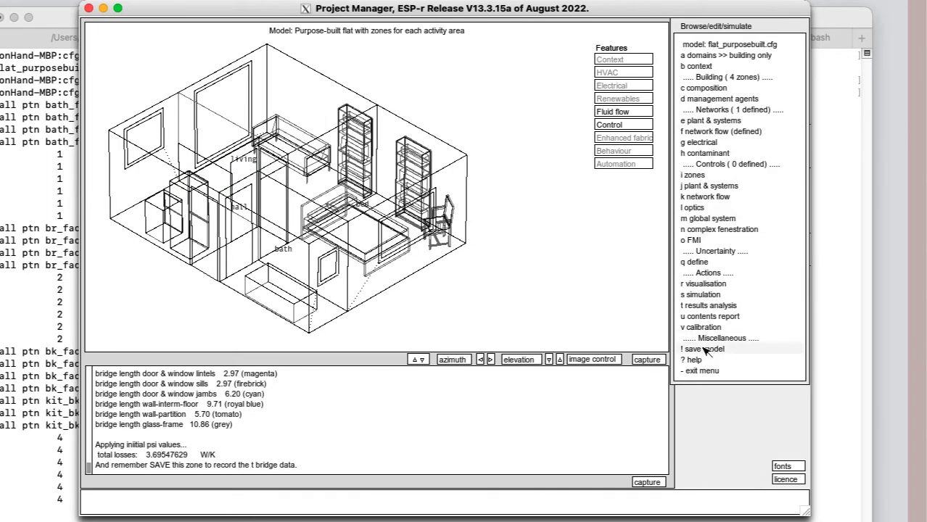
Save the whole flat model before quitting the Project Manager.
left_click(702, 349)
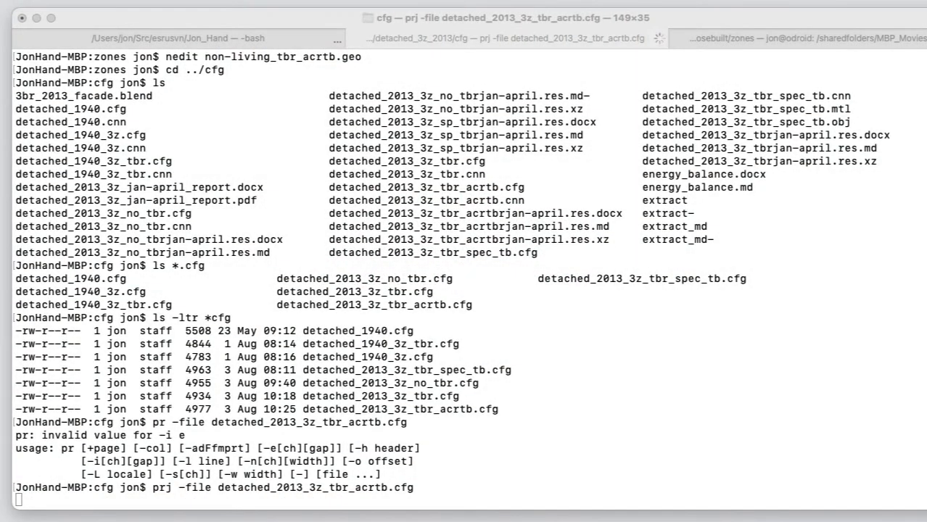
Launch prj on detached_2013_3z_tbr_acrtb.cfg to load the detached 2013 three-zone house.
key("Return")
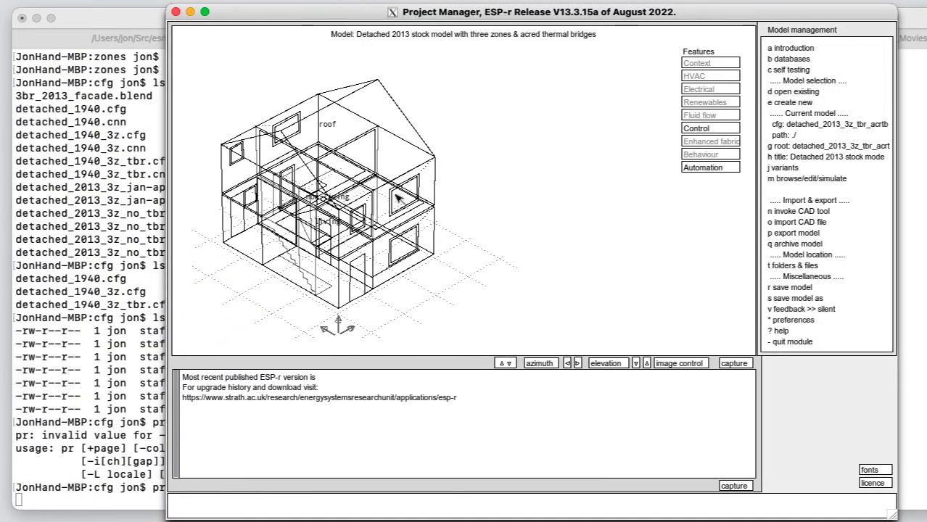
mouse_move(477, 161)
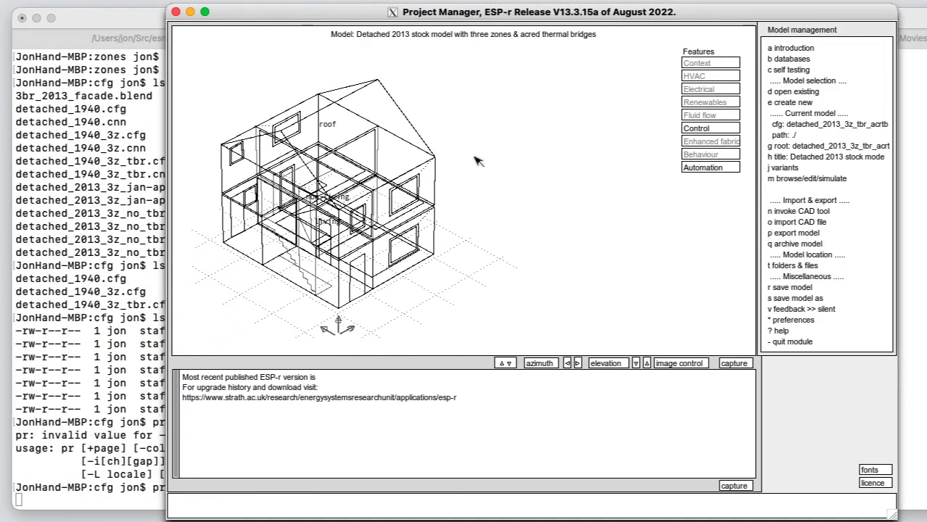
mouse_move(445, 243)
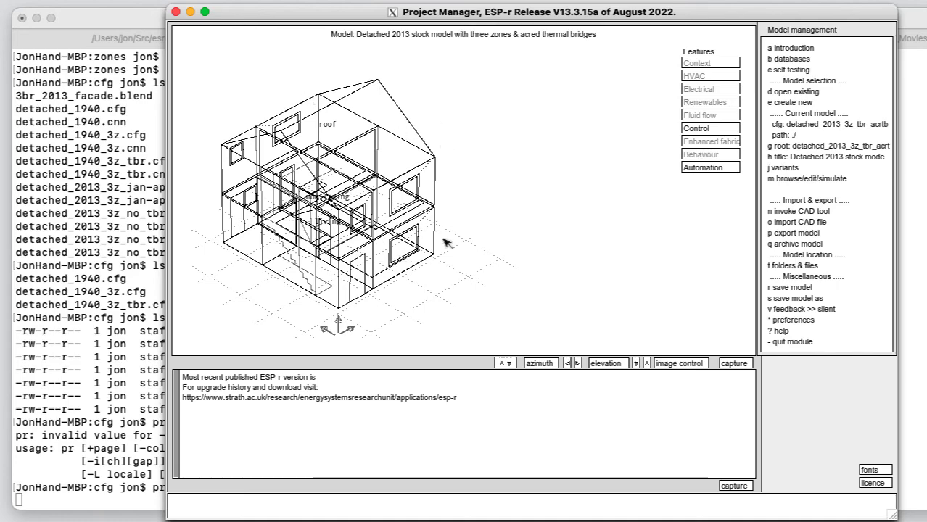
Navigate to geometry & attribution and open the detached house's non-living zone.
left_click(807, 178)
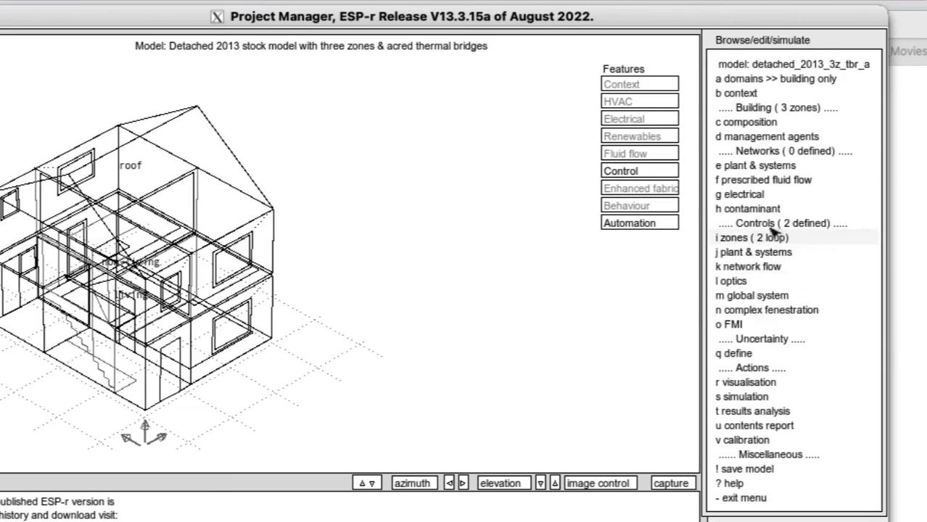
left_click(746, 122)
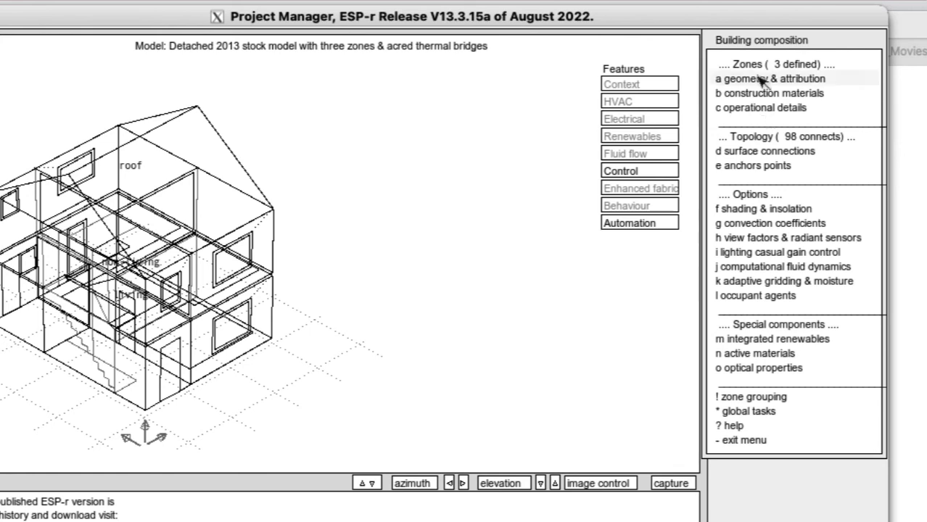
left_click(762, 78)
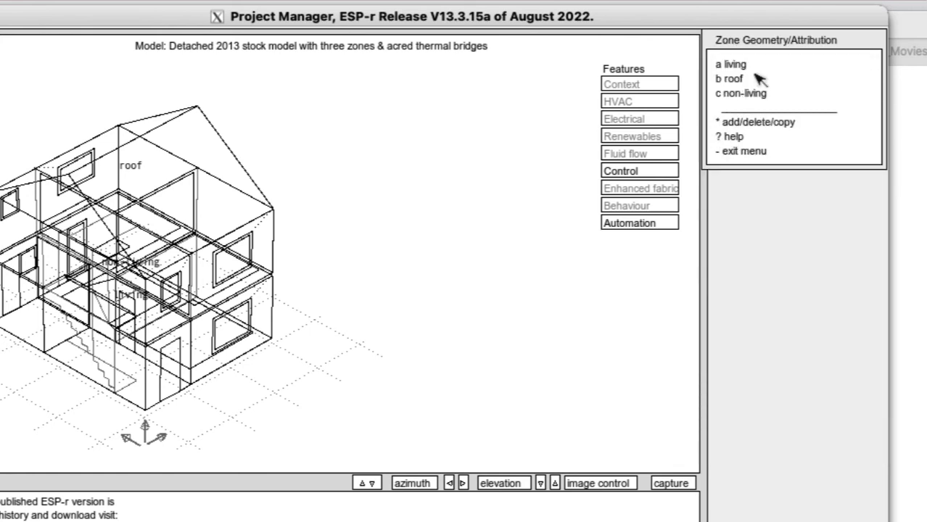
mouse_move(740, 94)
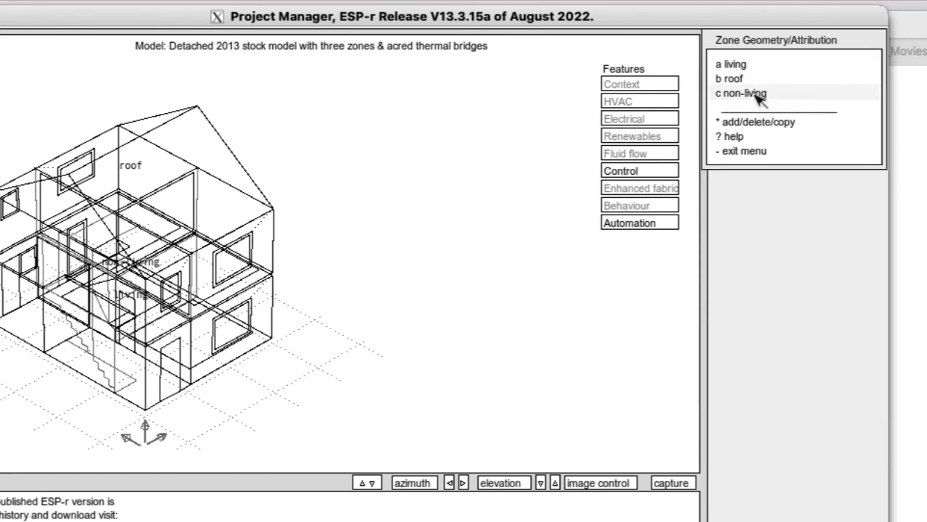
left_click(741, 92)
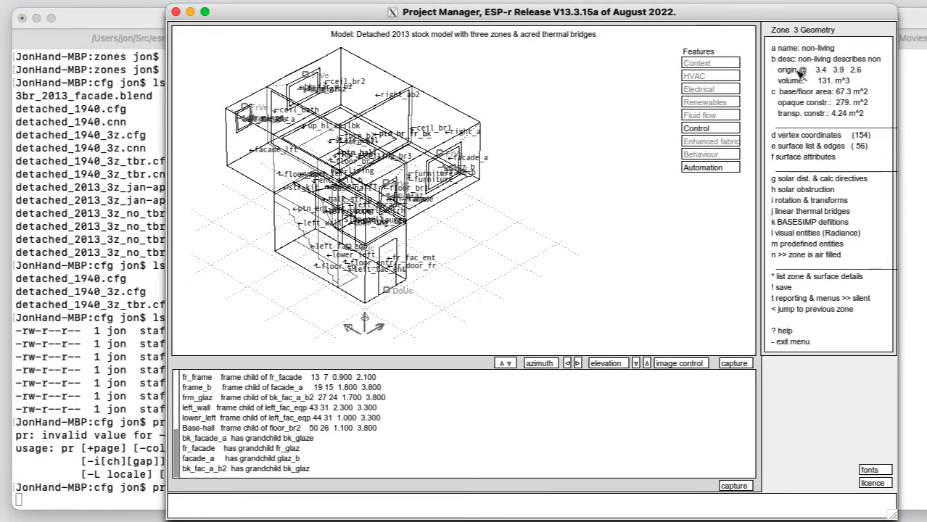
In image control, hide the site origin and site grid from the 3D view.
left_click(679, 363)
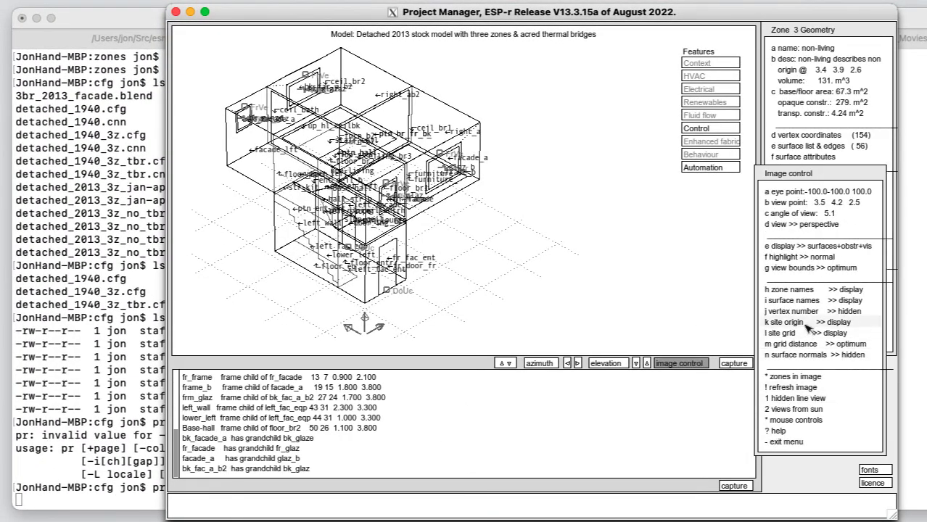
left_click(789, 322)
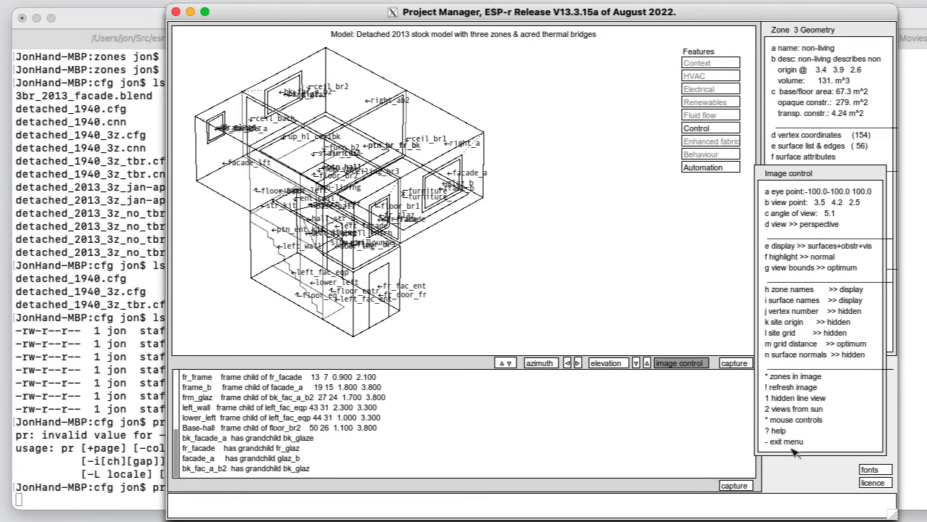